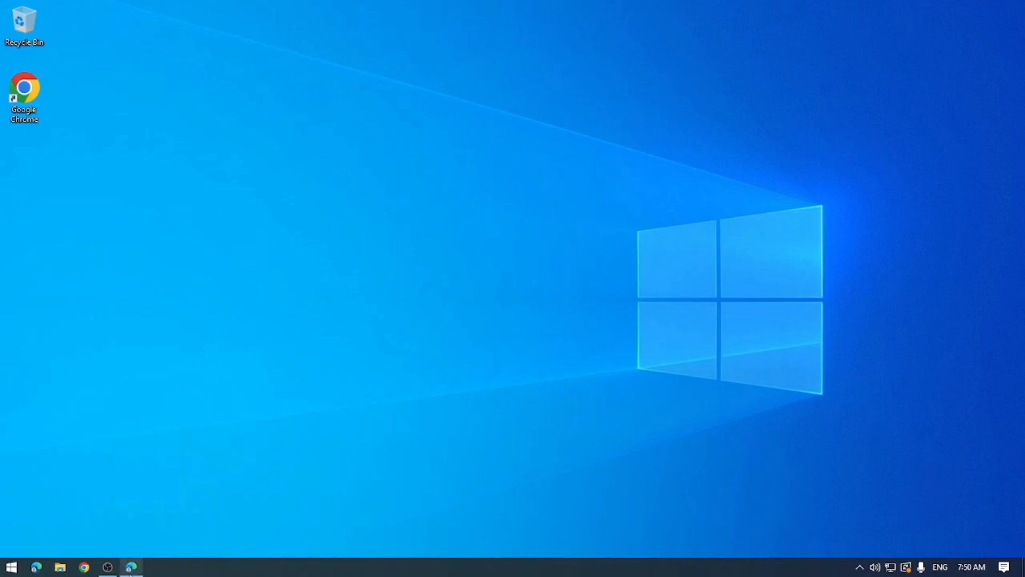
Launch Edge and navigate to portal.office.com to reach the Microsoft 365 home page
click(131, 572)
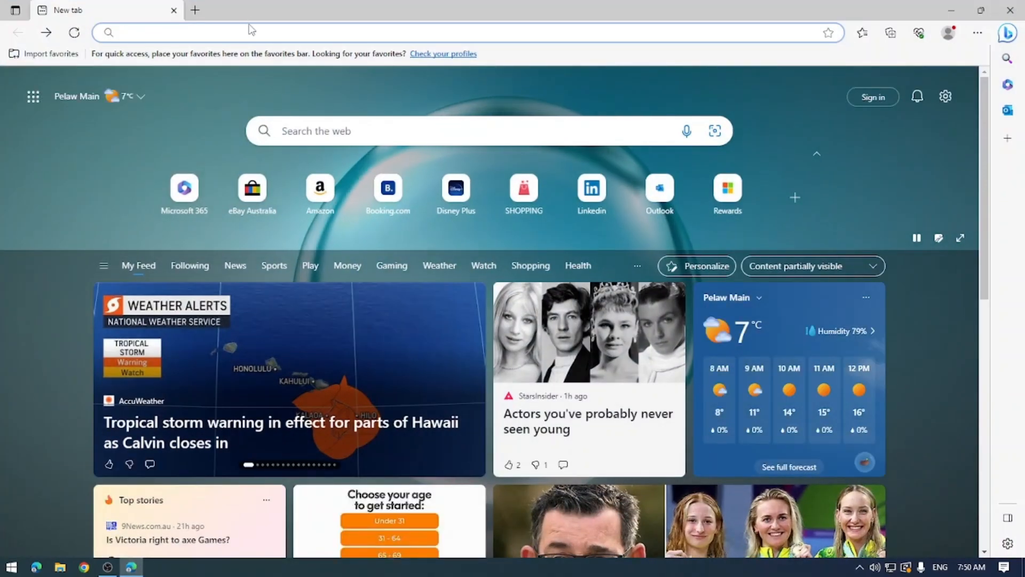
text(portal.)
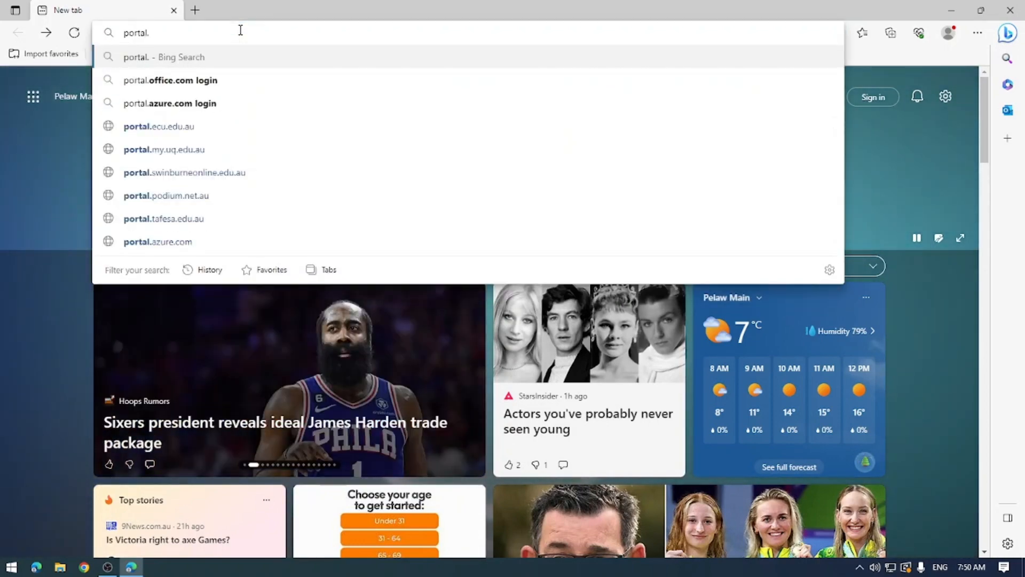
text(offcil)
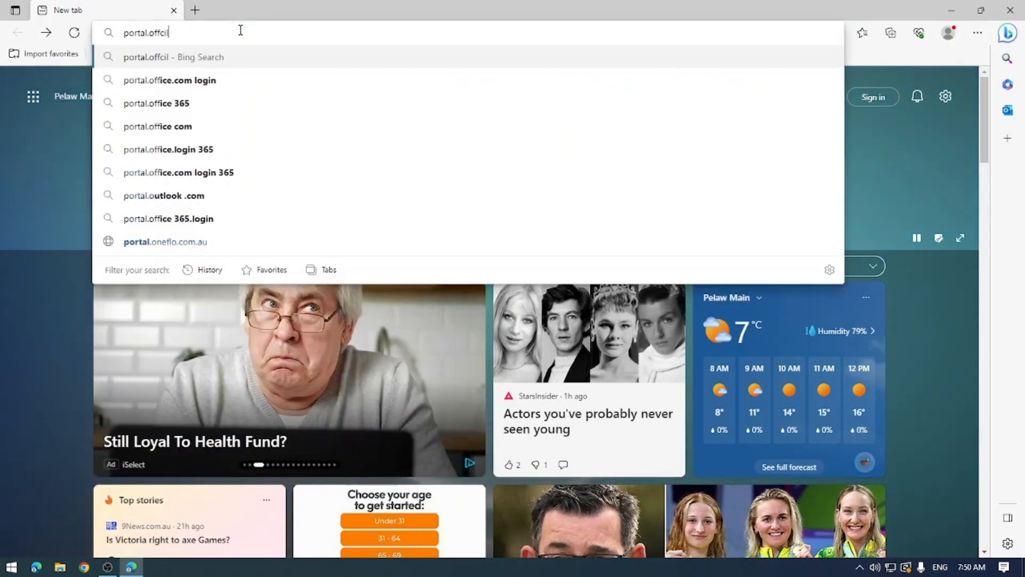
text(portal.office.com)
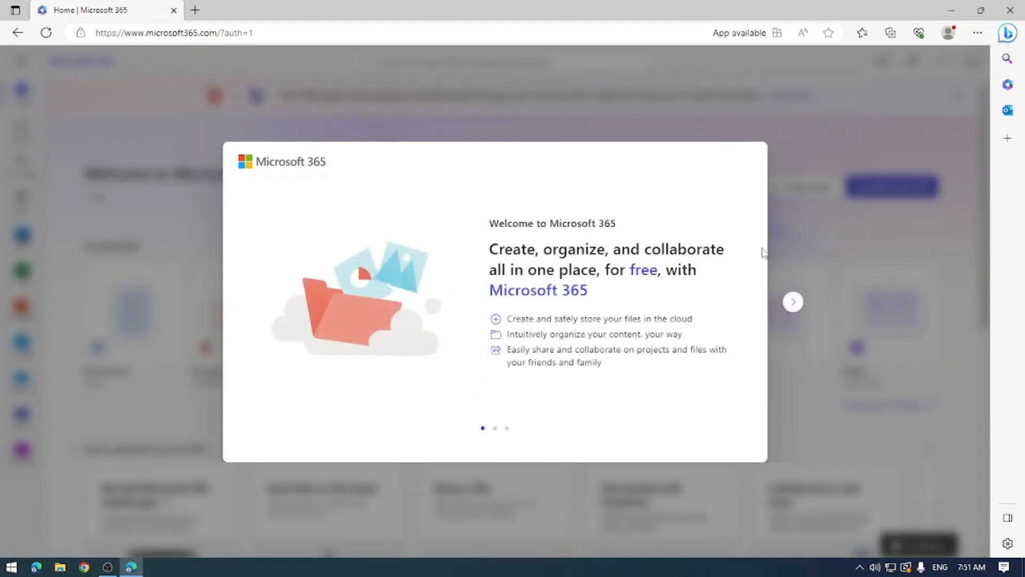
Dismiss the welcome dialog and the 'Create with Microsoft 365' tour tip
click(792, 301)
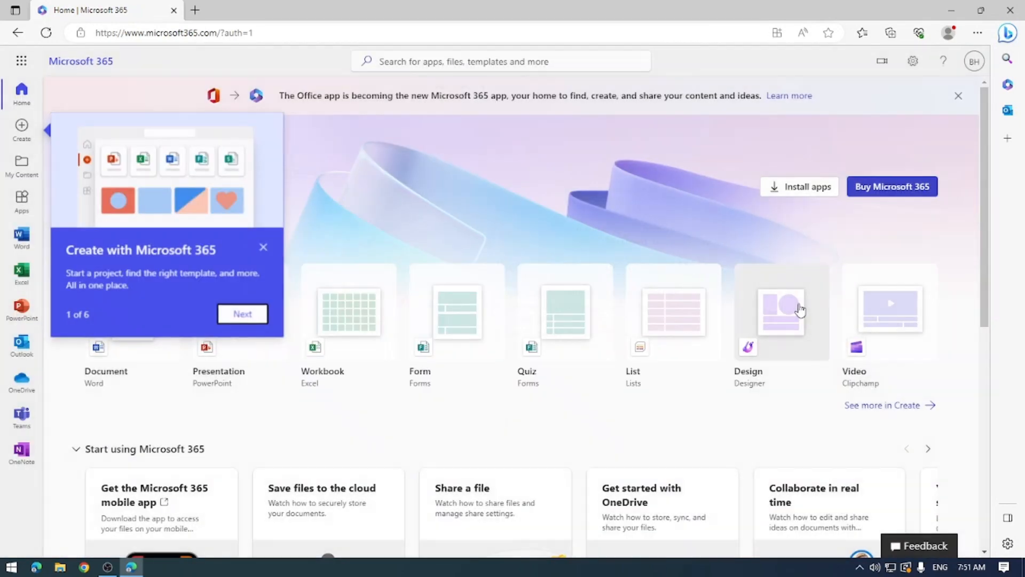
mouse_move(134, 237)
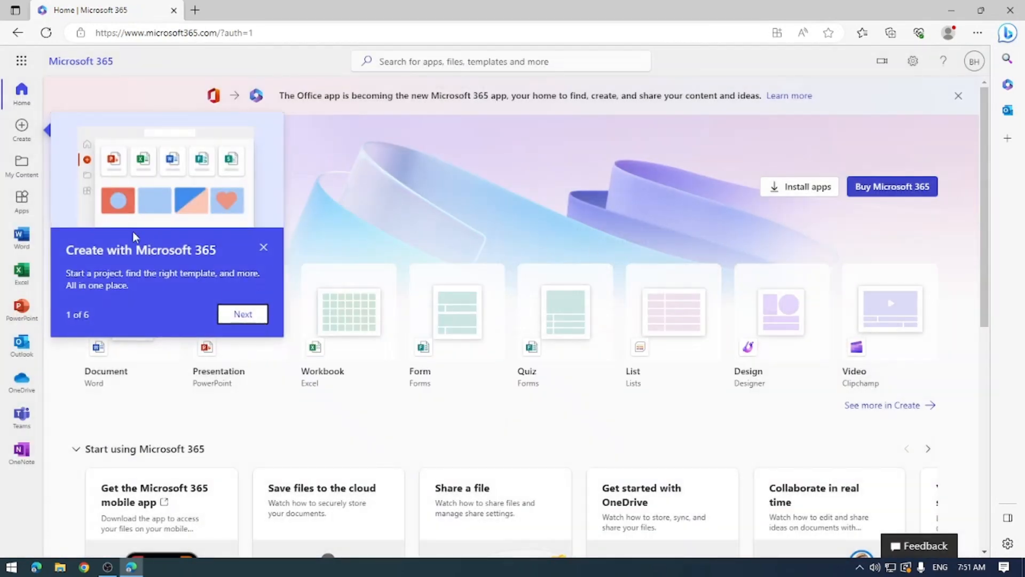
click(264, 246)
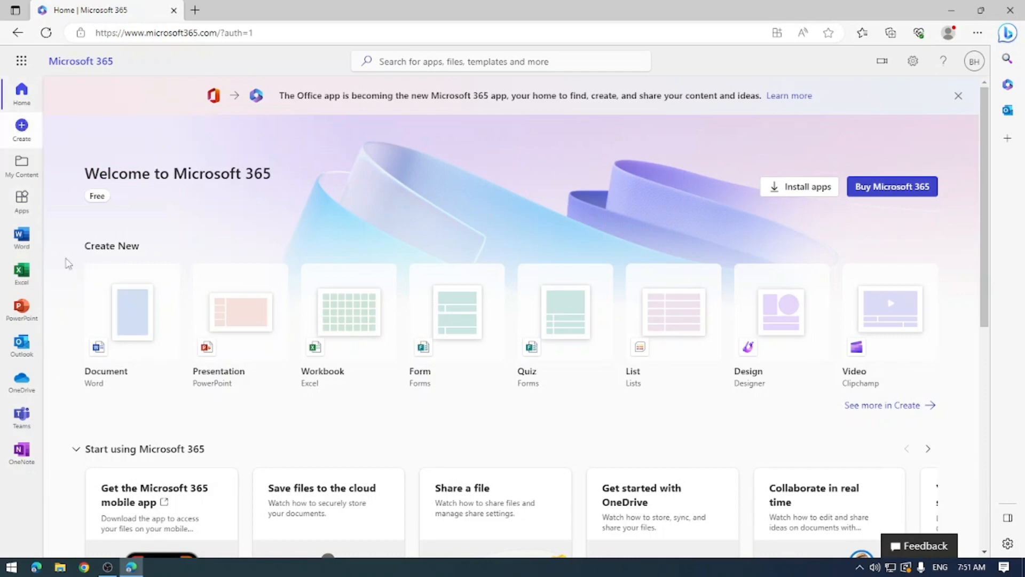
mouse_move(351, 405)
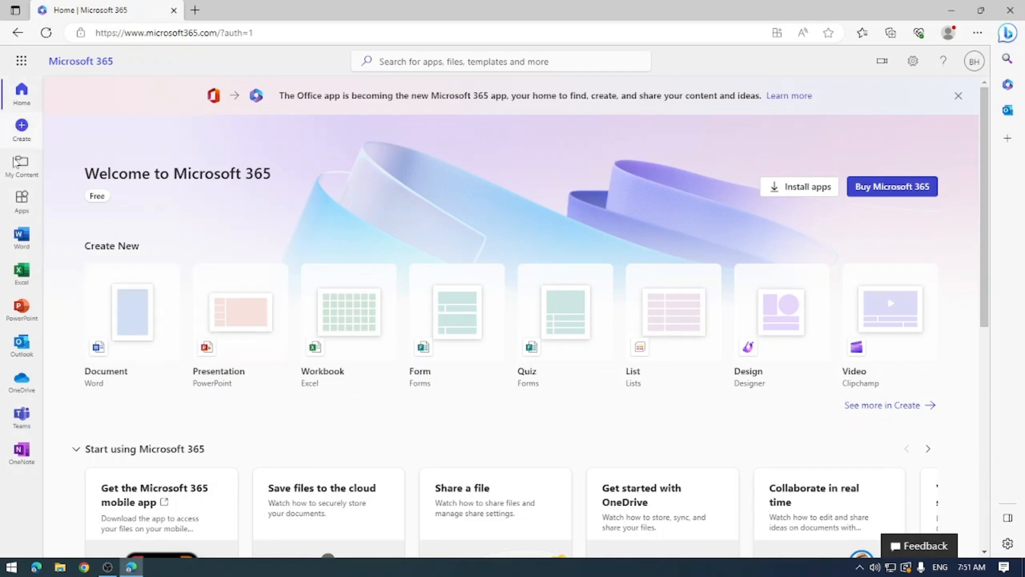
mouse_move(21, 311)
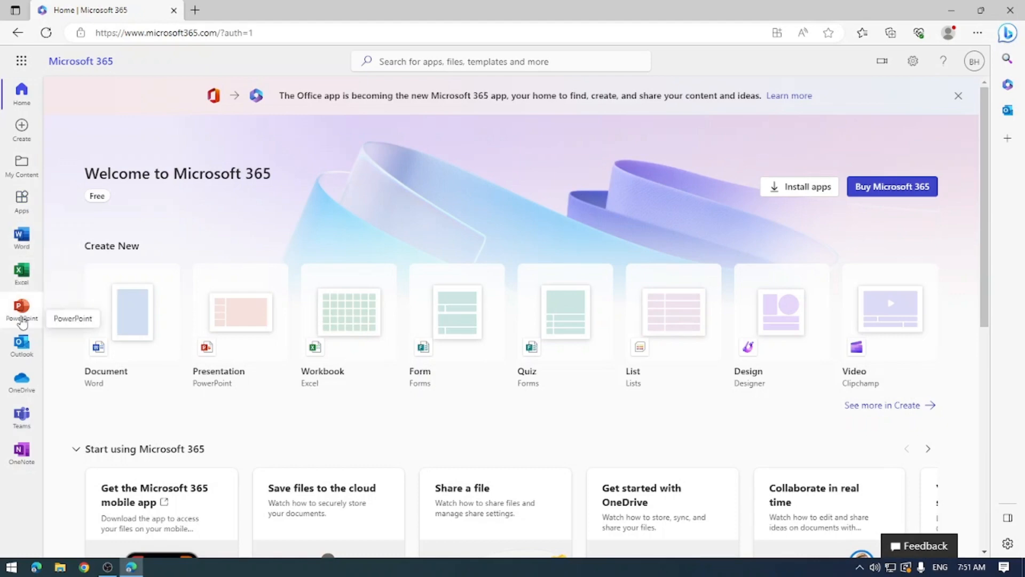
mouse_move(21, 381)
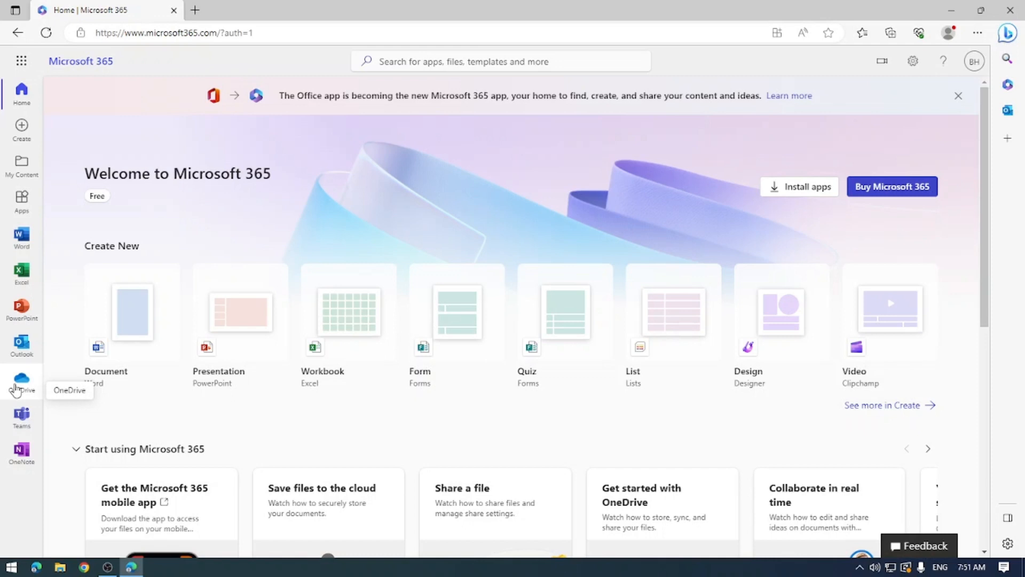
mouse_move(22, 453)
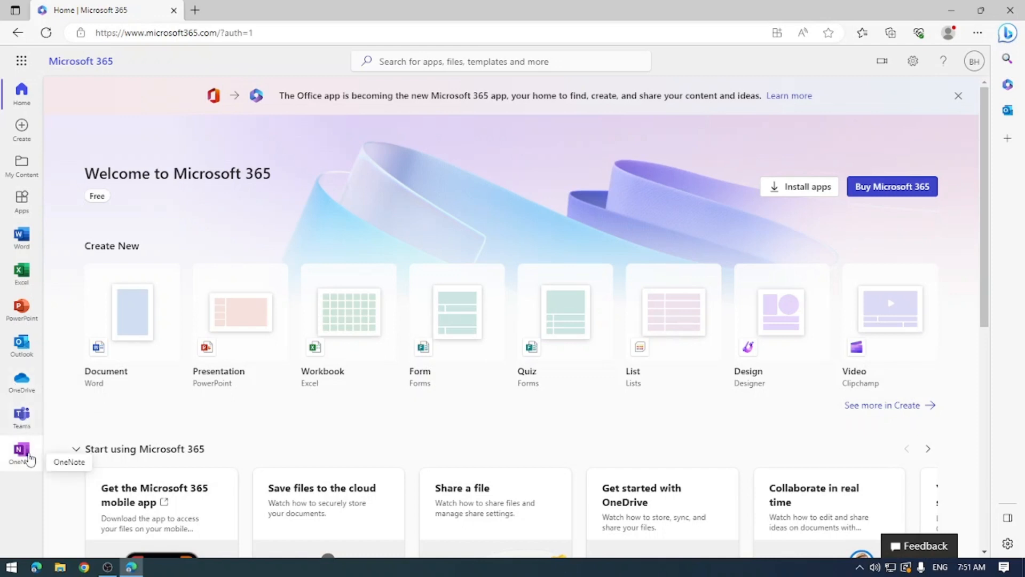
mouse_move(21, 61)
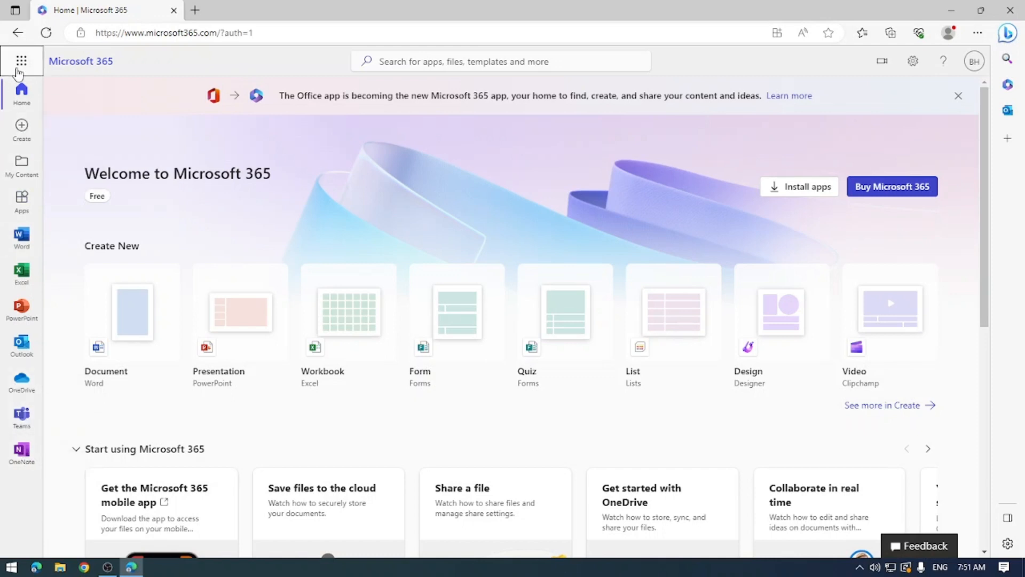
Show all Microsoft 365 apps from the app launcher and start Word from the list
click(22, 61)
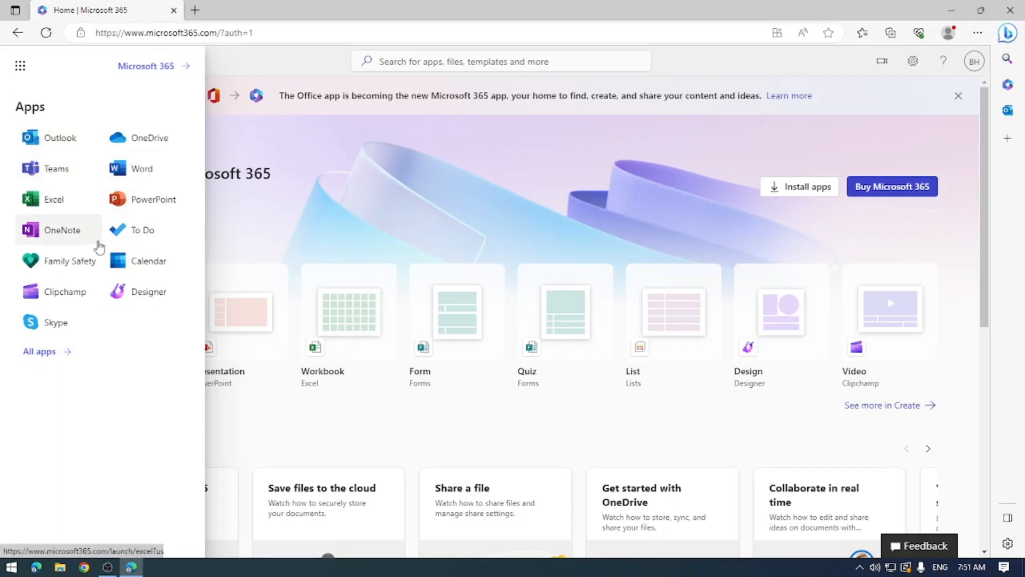
mouse_move(55, 323)
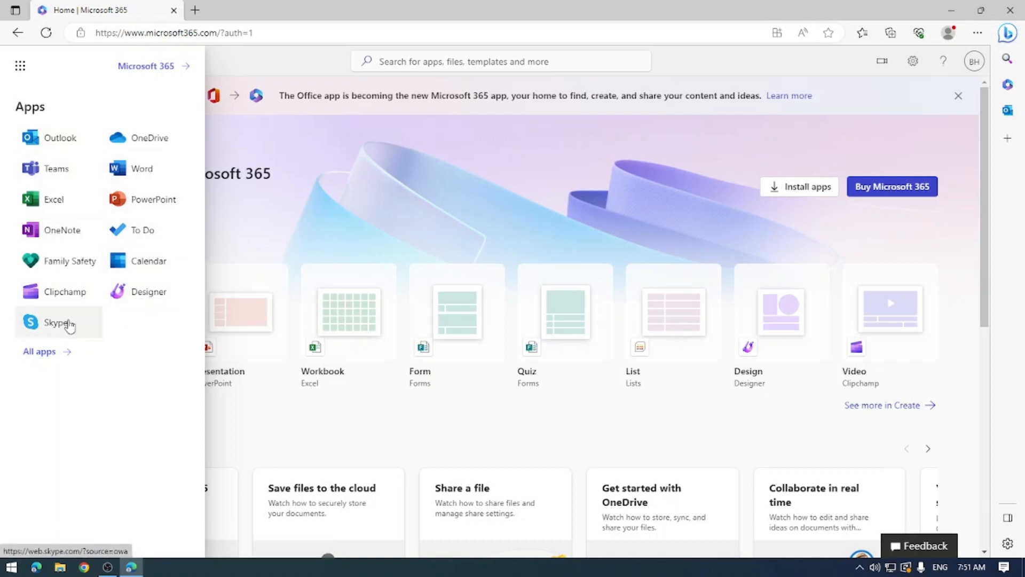
click(40, 352)
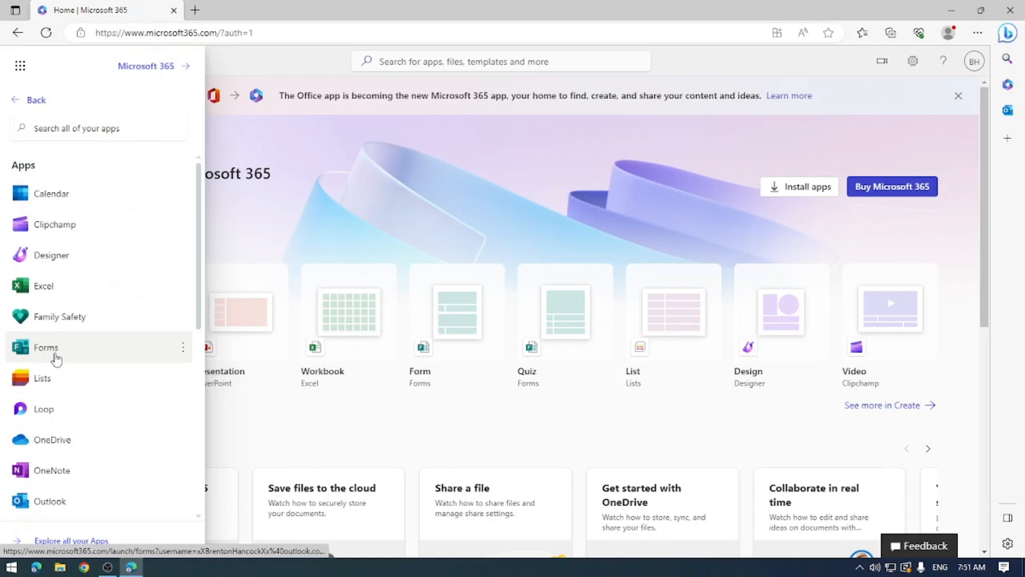
scroll(down, 3)
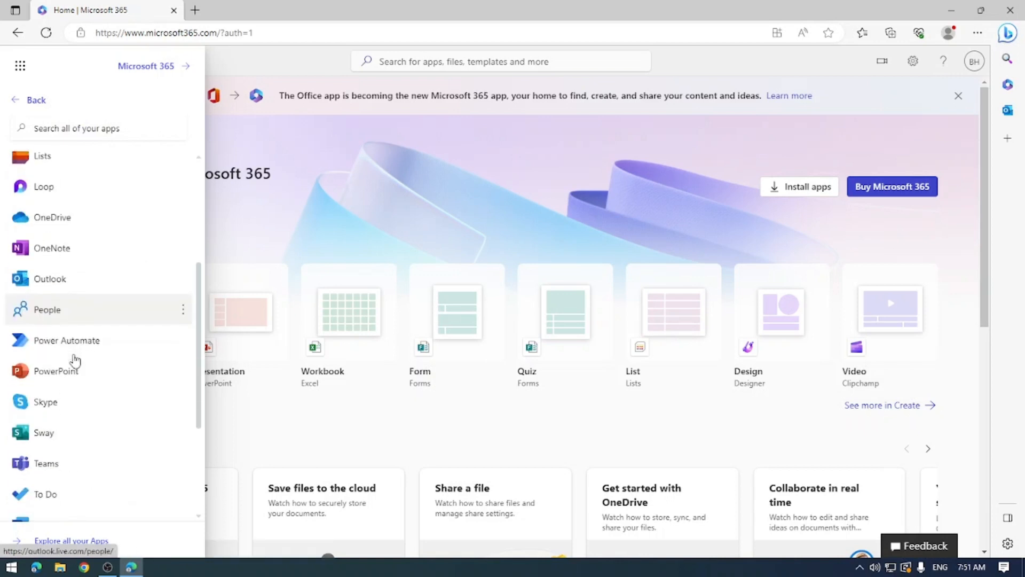
scroll(down, 3)
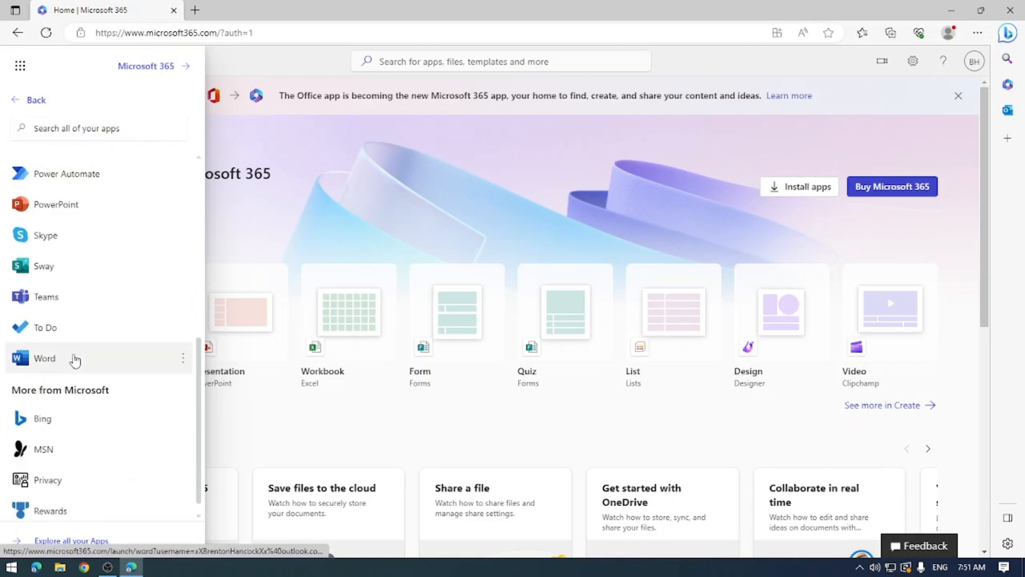
scroll(up, 3)
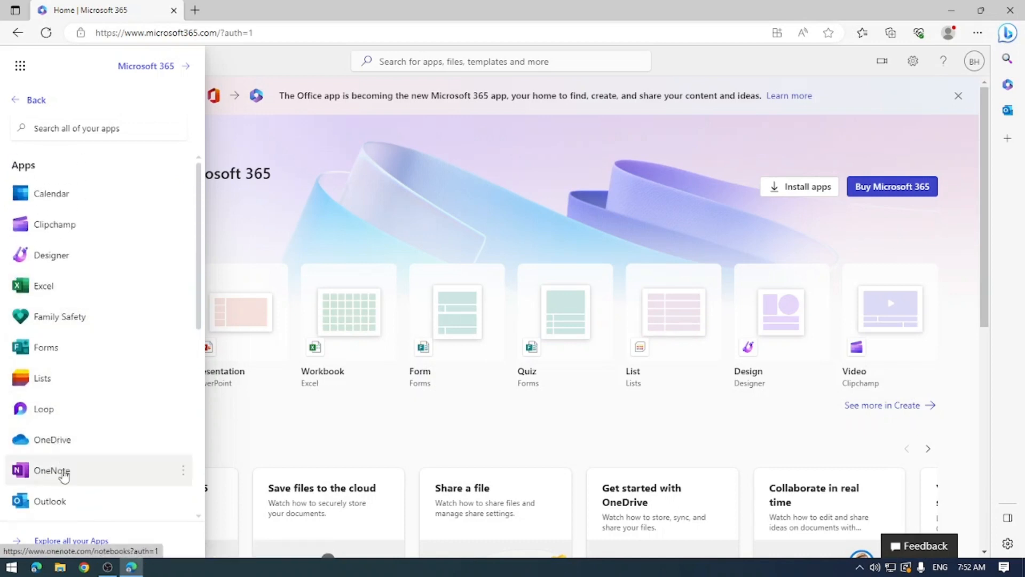
scroll(down, 3)
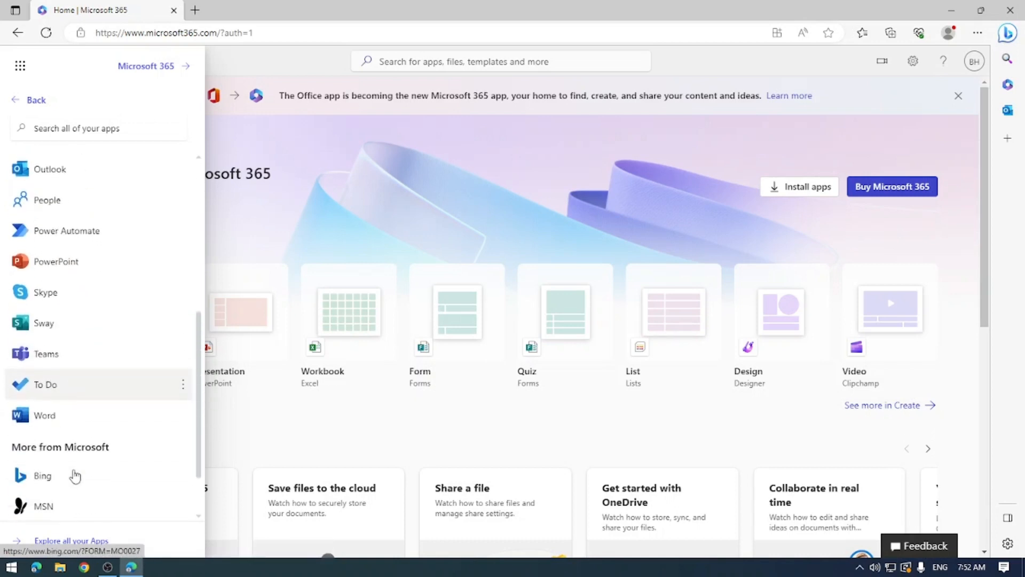
click(44, 414)
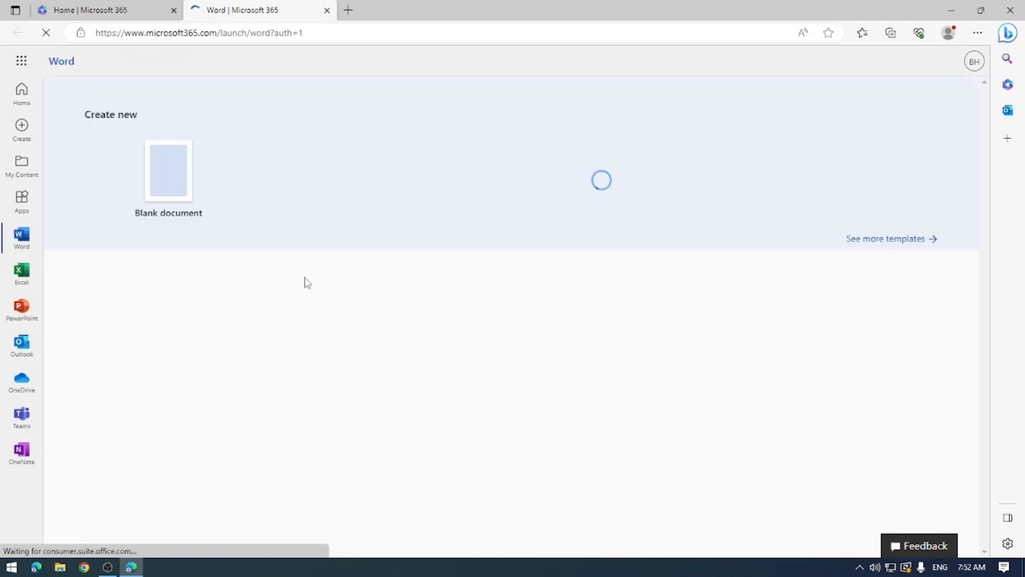
Create a new blank document from the Word start page and focus it
click(167, 171)
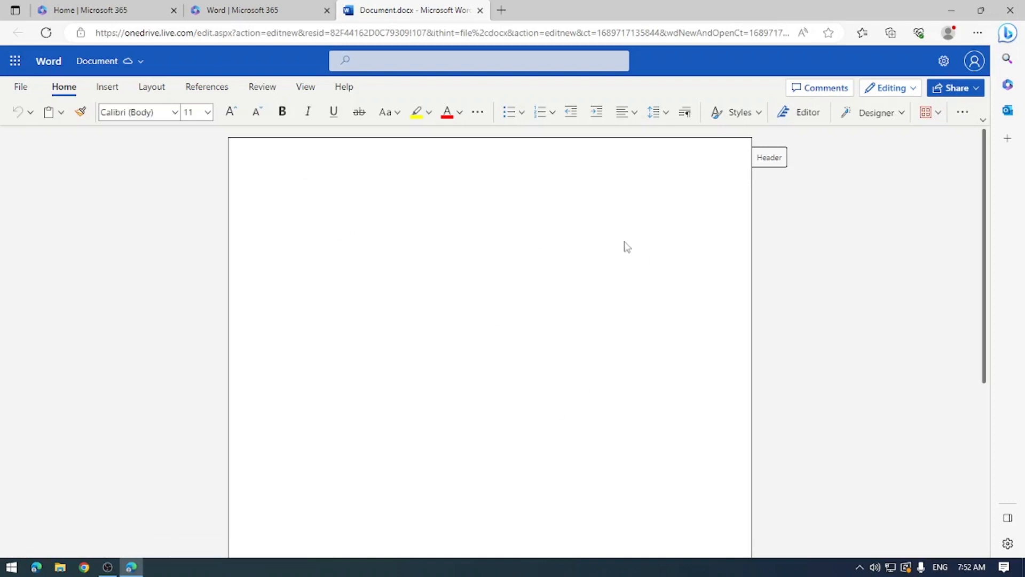
click(289, 205)
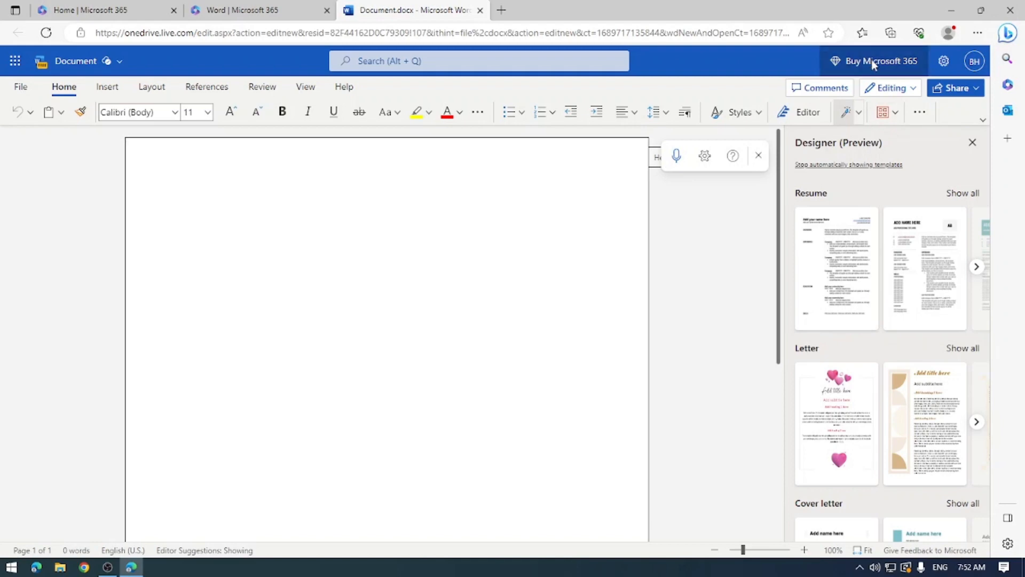
Review the Buy Microsoft 365 subscription plans, close them and return to the home tab
click(879, 61)
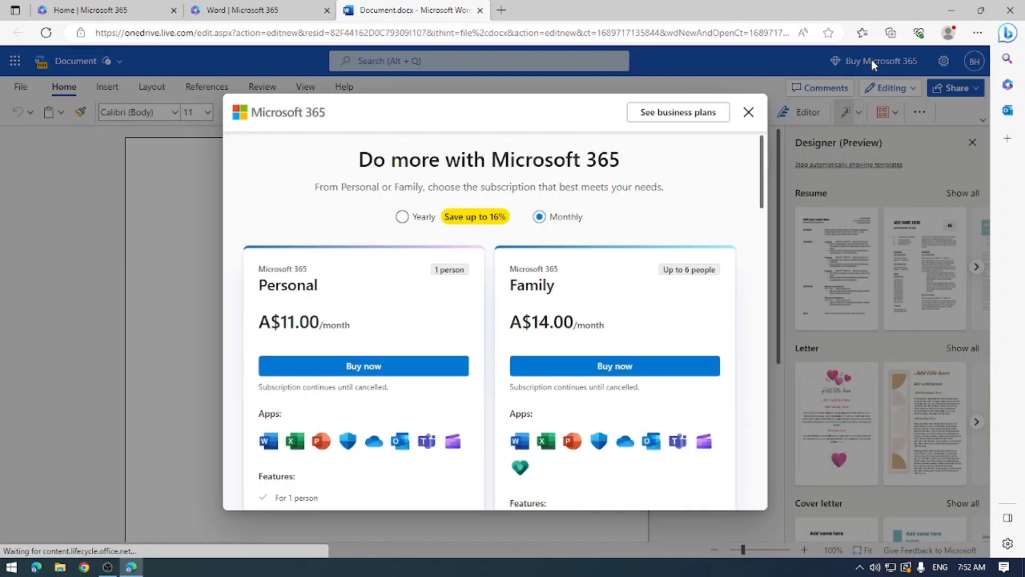
scroll(down, 3)
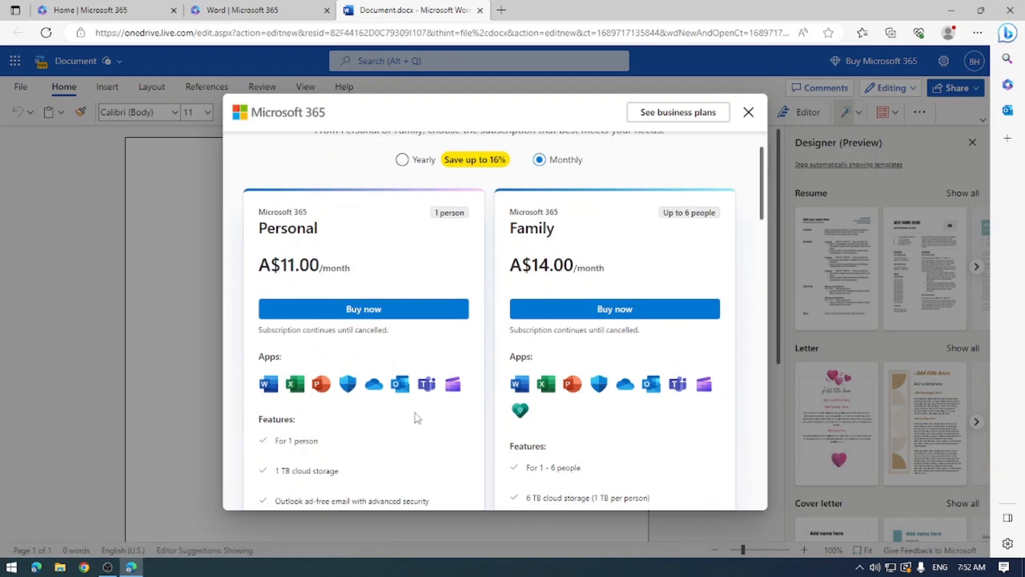
scroll(down, 3)
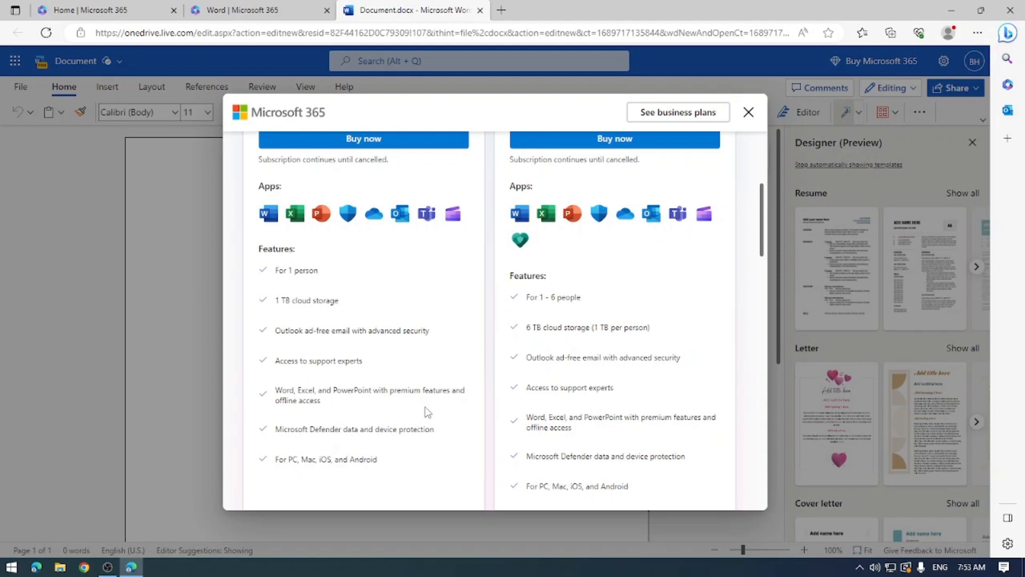
click(748, 112)
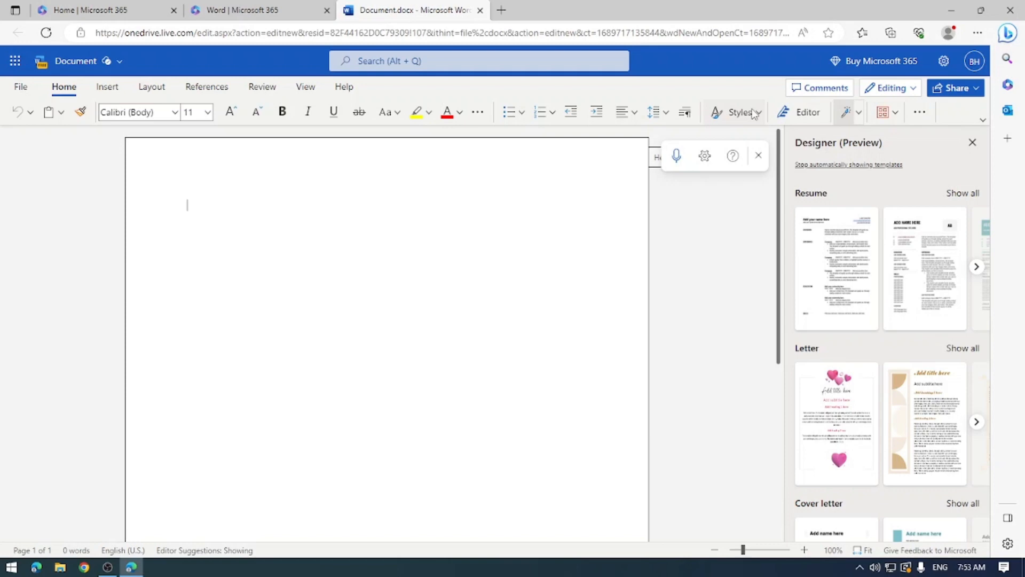
click(92, 10)
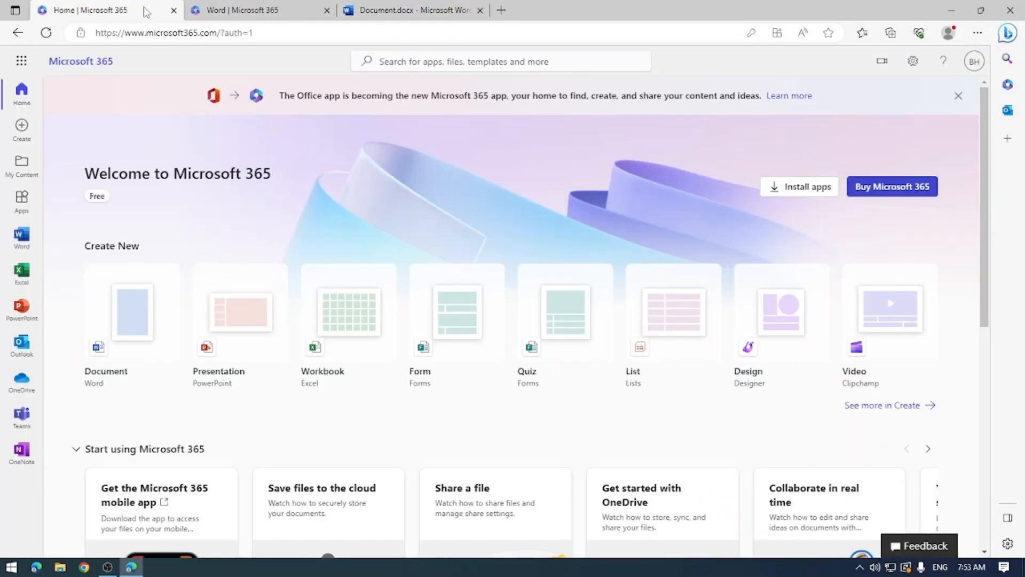
mouse_move(181, 252)
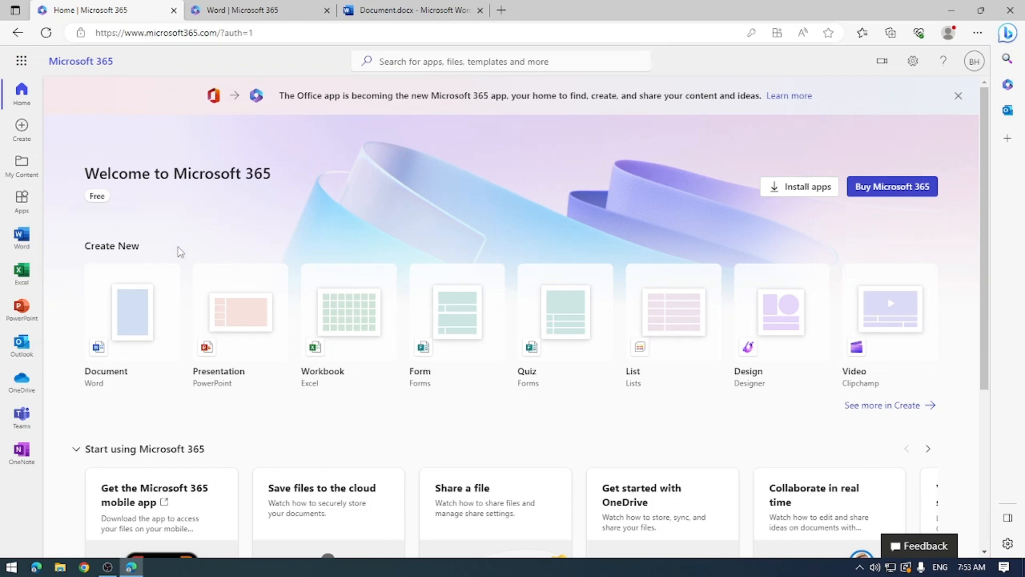